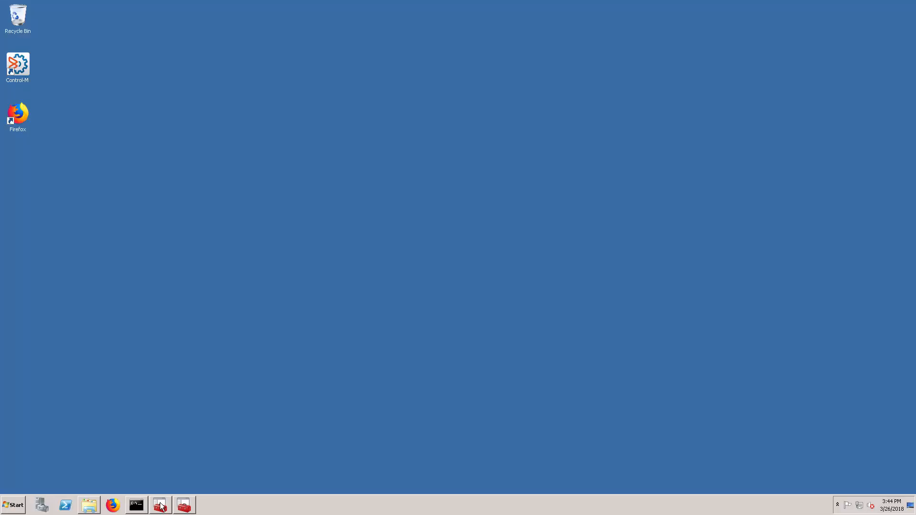
- Start the Control-M PostgreSQL for ControlM Server service and dismiss the started-then-stopped warning
left_click(184, 505)
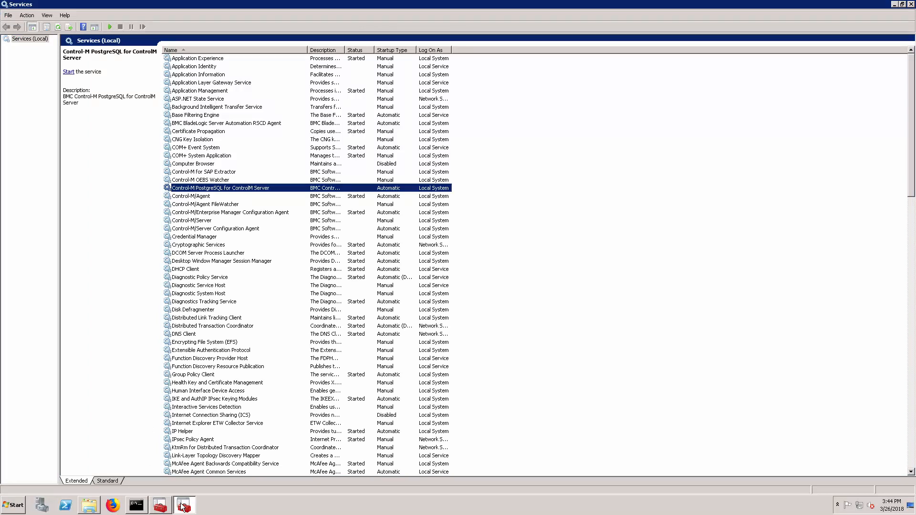
mouse_move(252, 224)
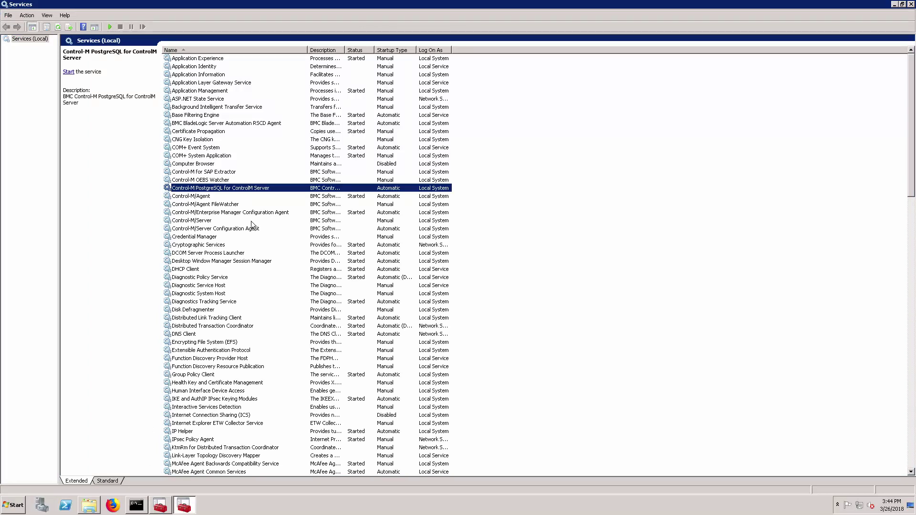
right_click(221, 188)
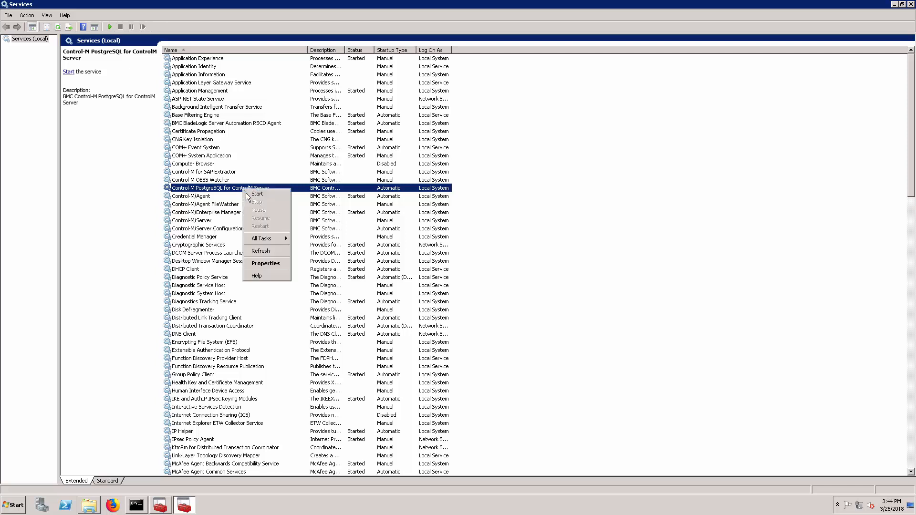
left_click(257, 194)
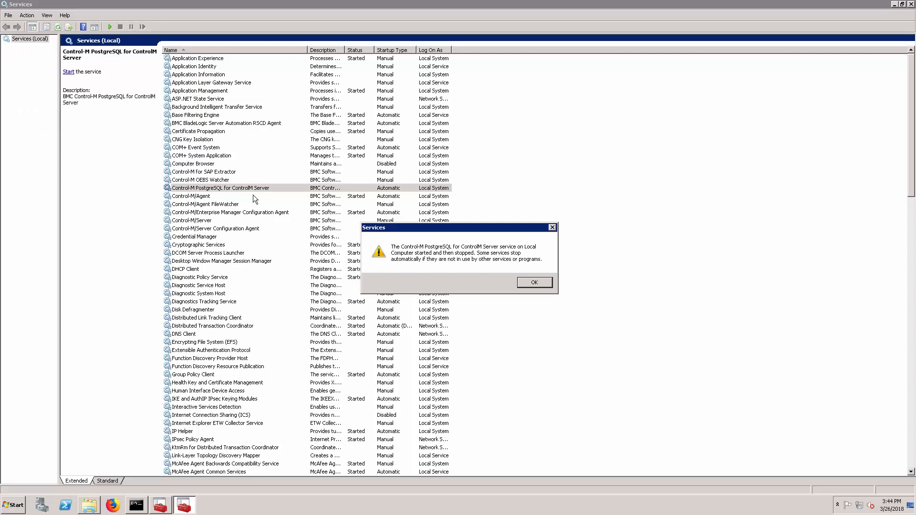
mouse_move(521, 270)
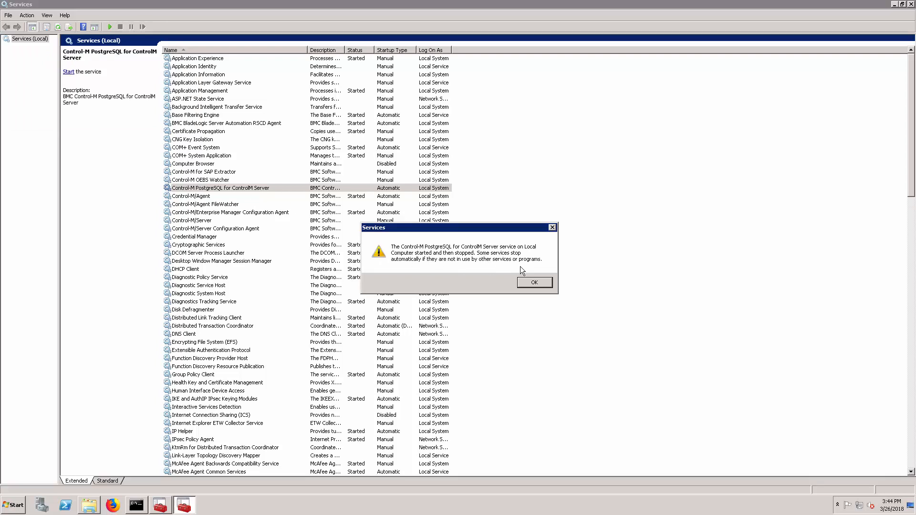
left_click(534, 282)
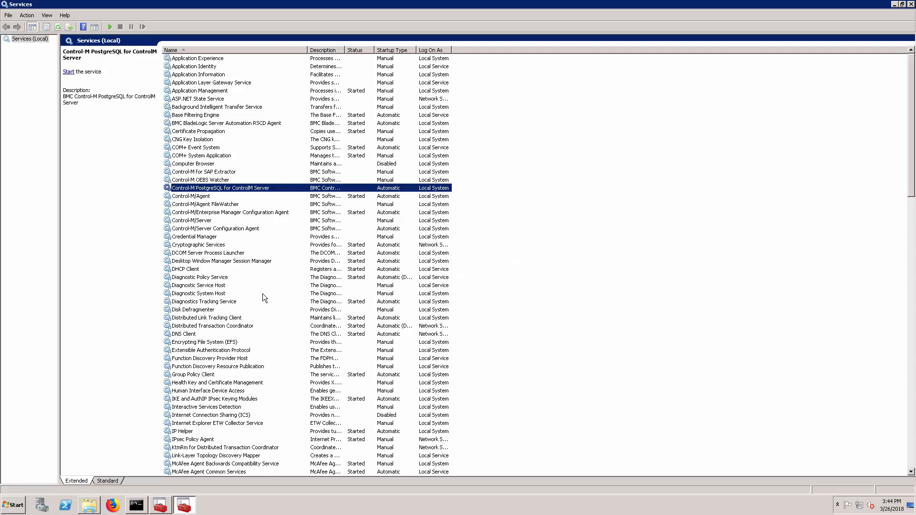
left_click(161, 504)
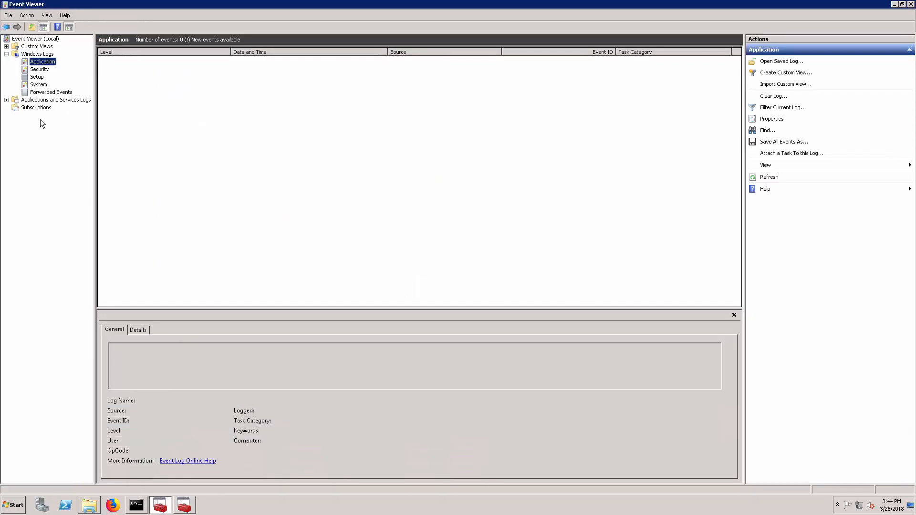
mouse_move(134, 145)
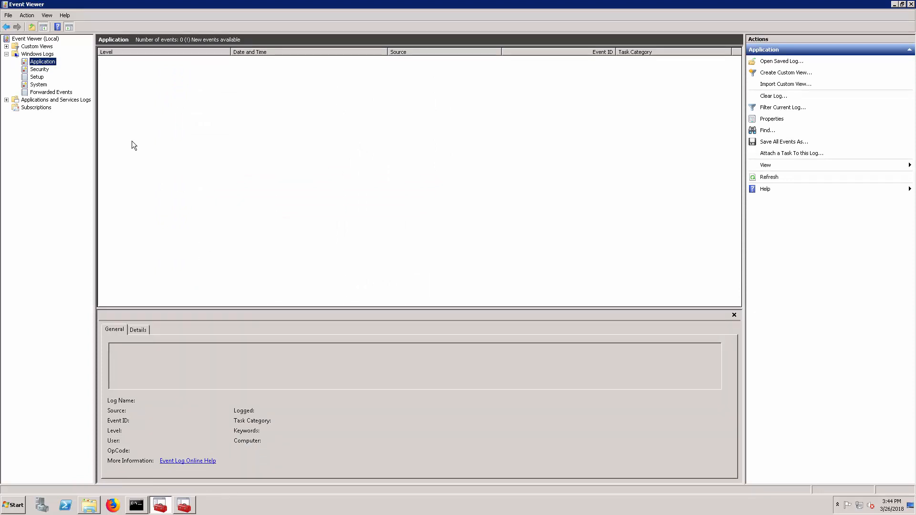
- Refresh the Application log and read the PostgreSQL FATAL error citing postgresql.conf, then minimize Event Viewer
left_click(768, 177)
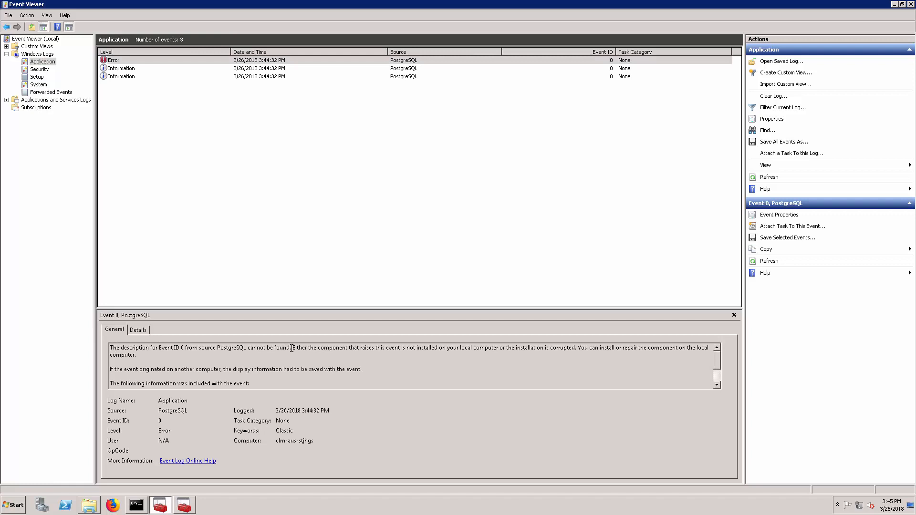
mouse_move(310, 389)
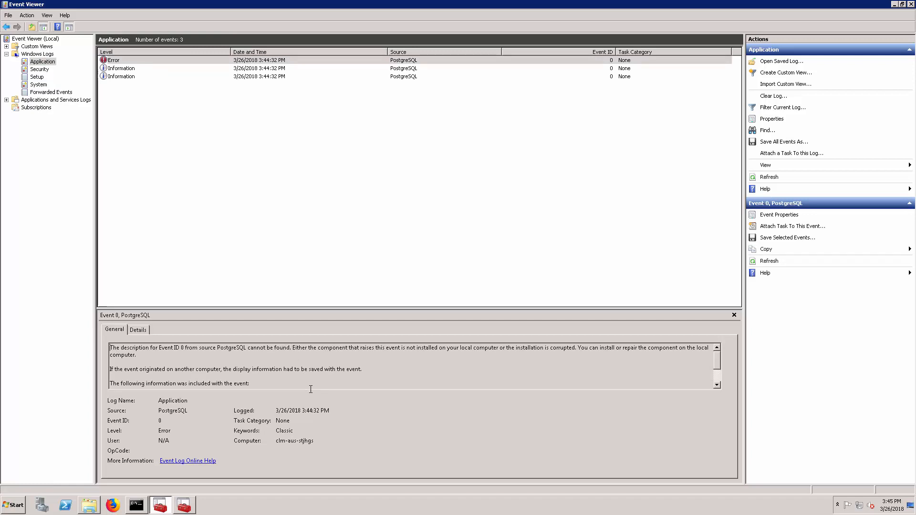
mouse_move(716, 368)
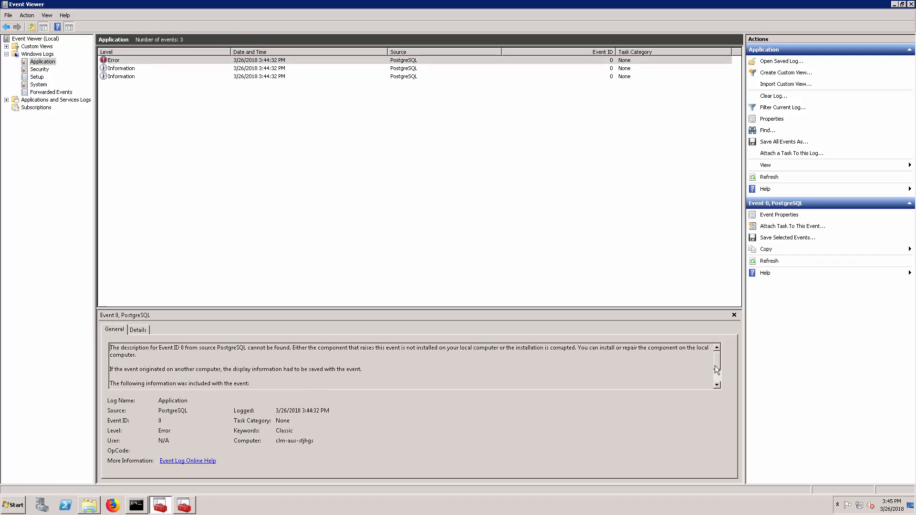
scroll("down", 3)
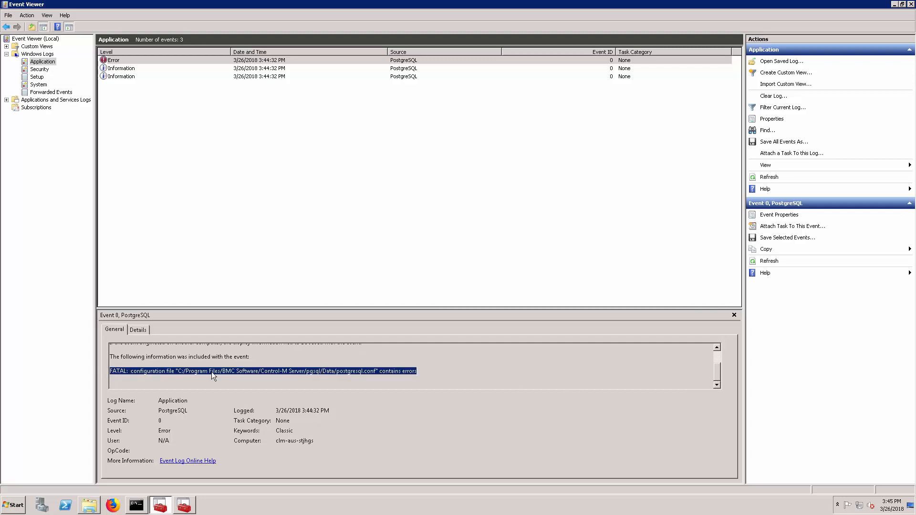
mouse_move(375, 378)
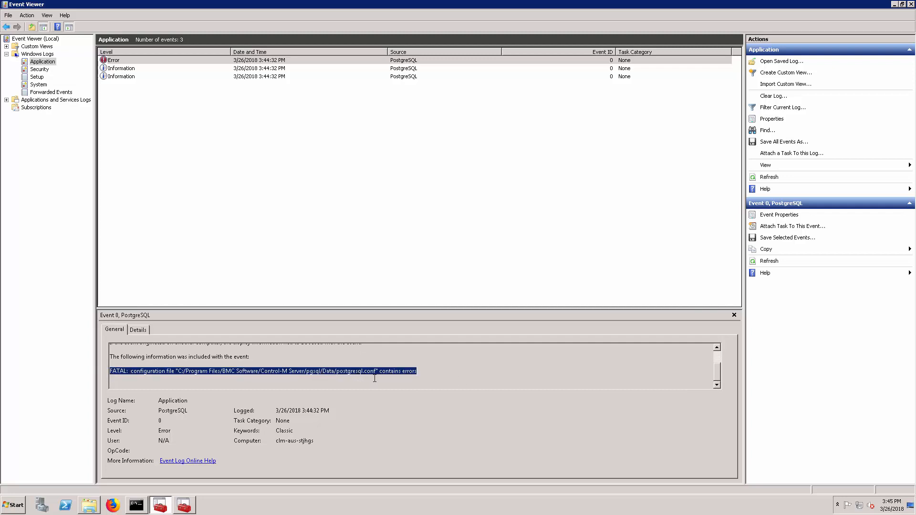
left_click(436, 382)
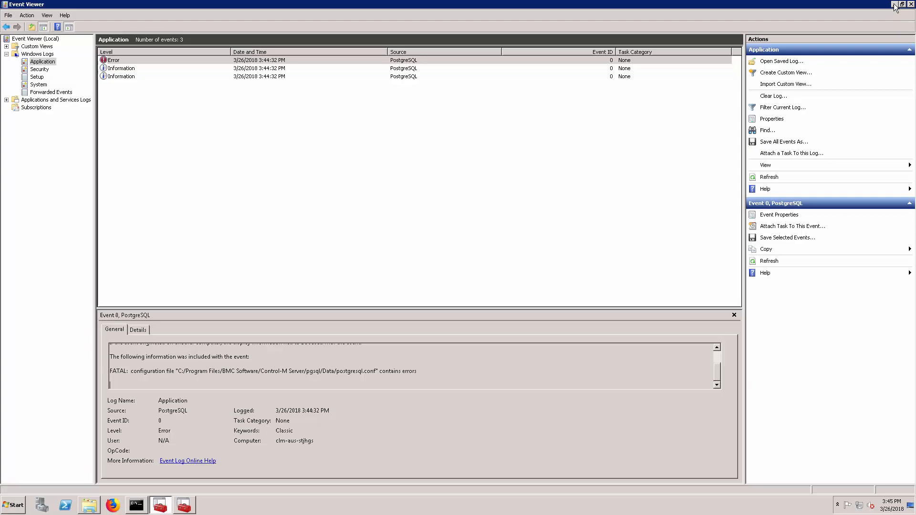
left_click(907, 5)
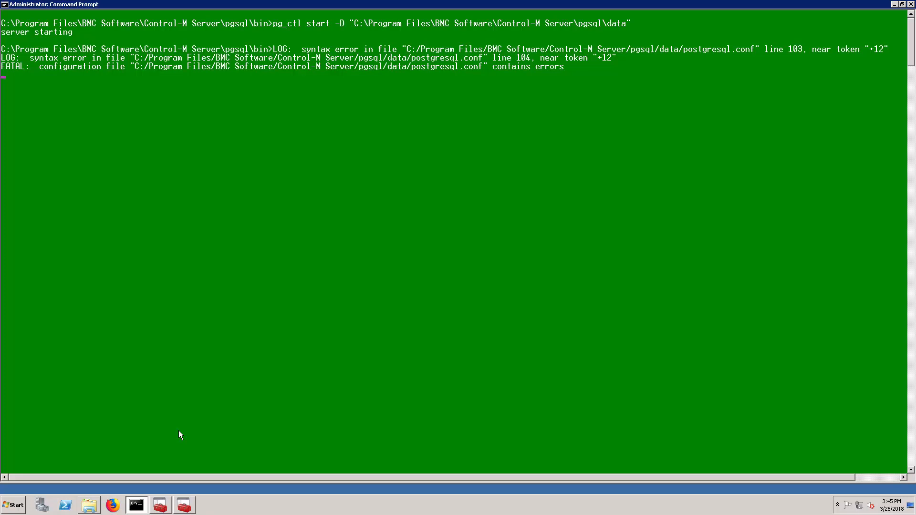
mouse_move(748, 139)
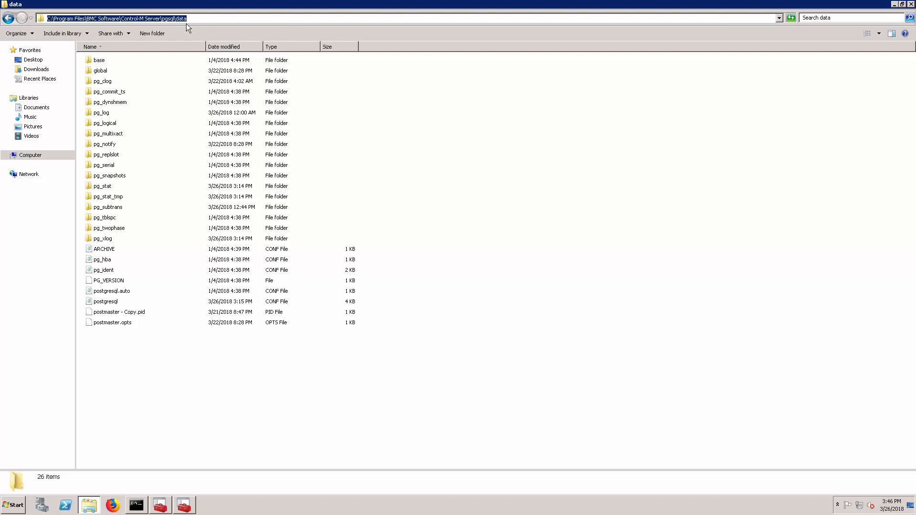
mouse_move(281, 126)
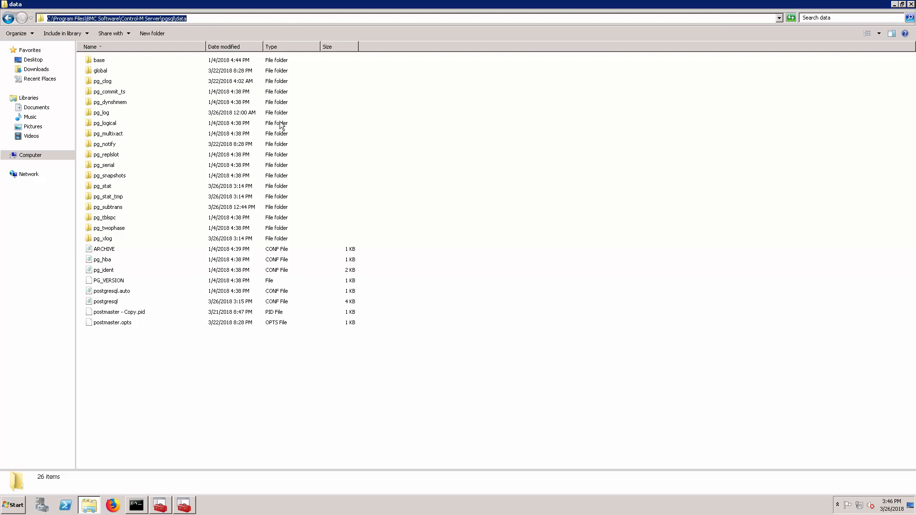
- Open postgresql.conf from the Control-M Server pgsql data folder with Edit with Notepad++
left_click(105, 301)
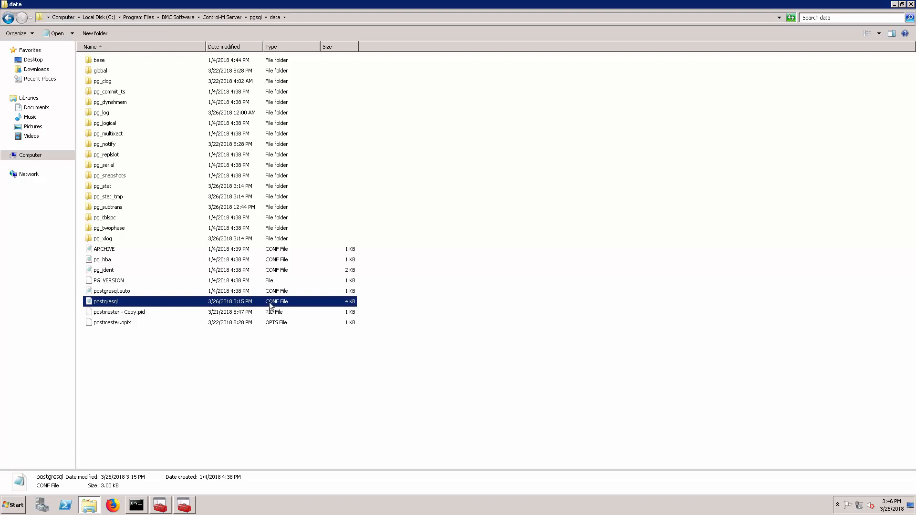
mouse_move(126, 302)
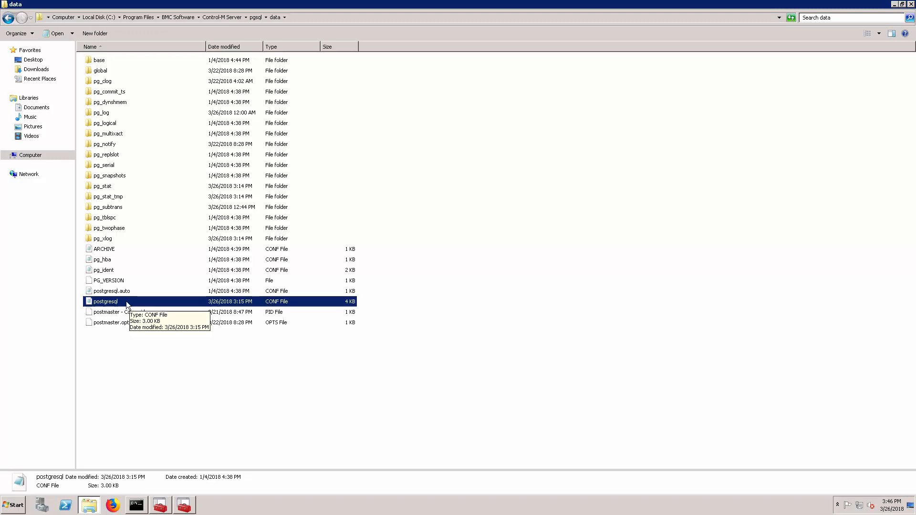
right_click(105, 301)
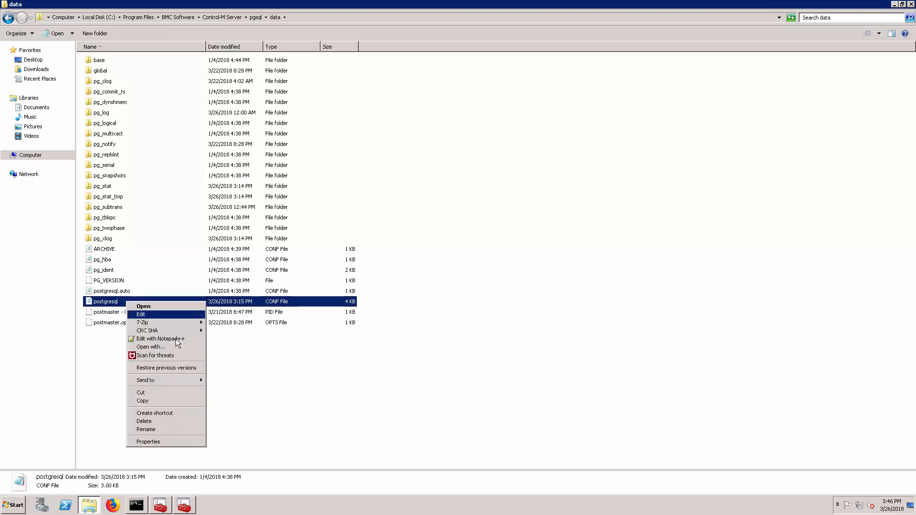
left_click(160, 338)
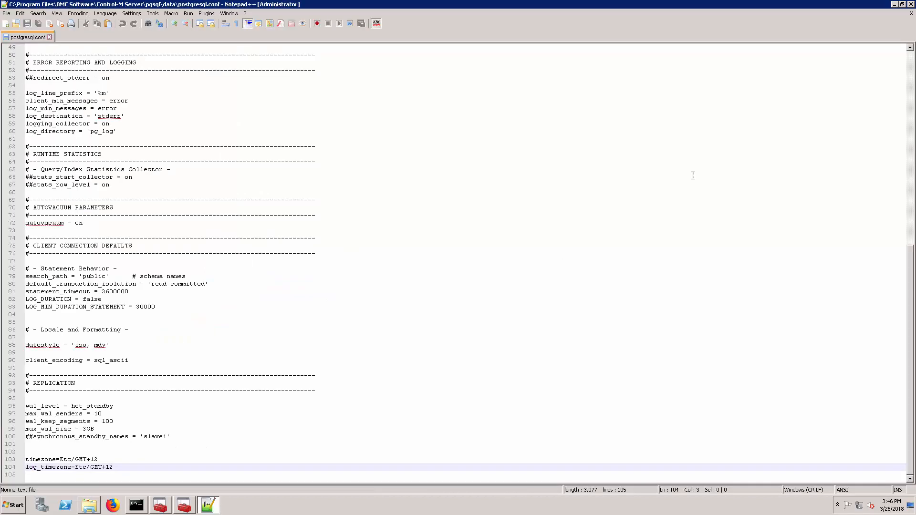
mouse_move(743, 273)
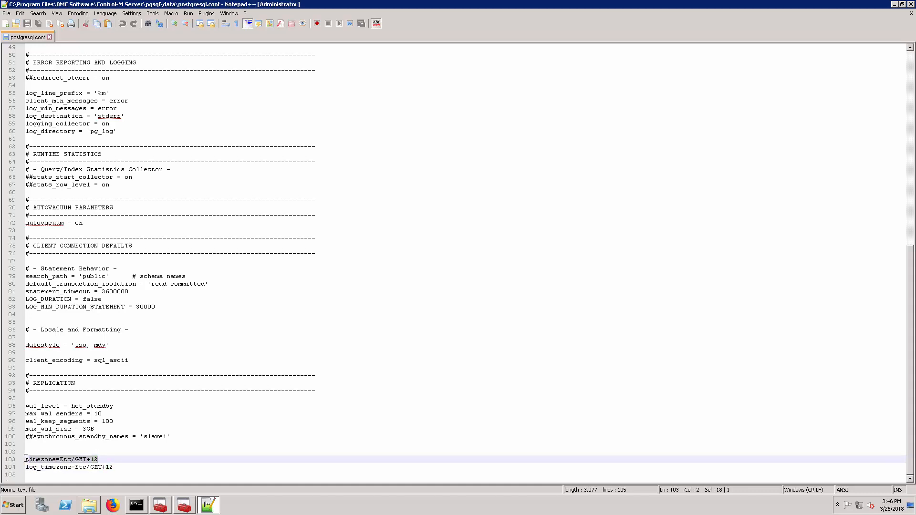
left_click(62, 467)
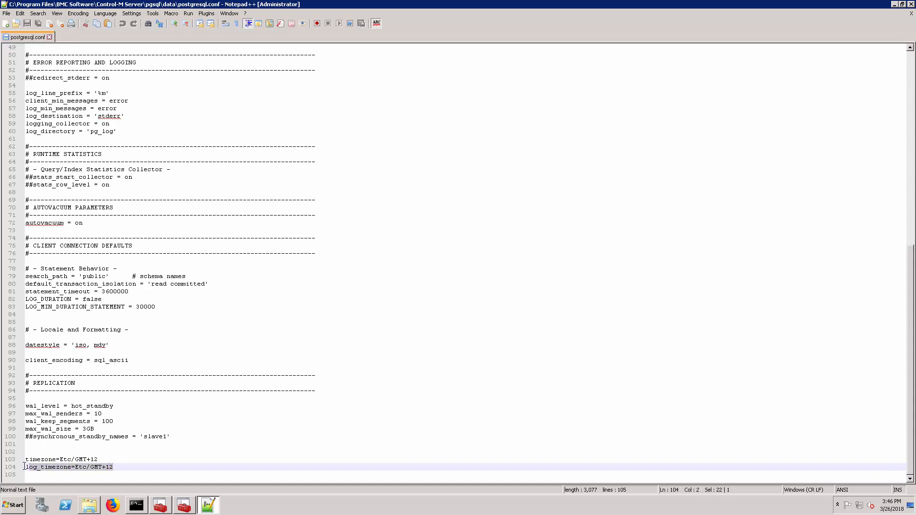
left_click(277, 436)
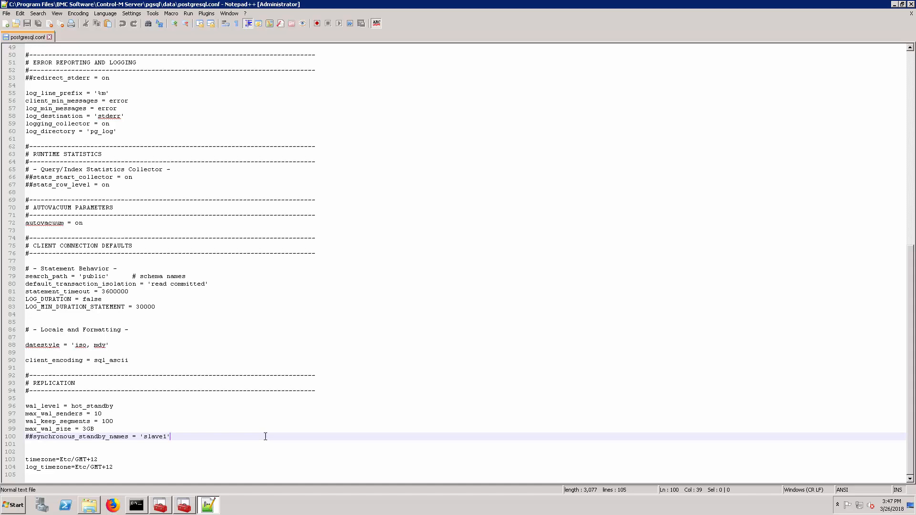
mouse_move(260, 437)
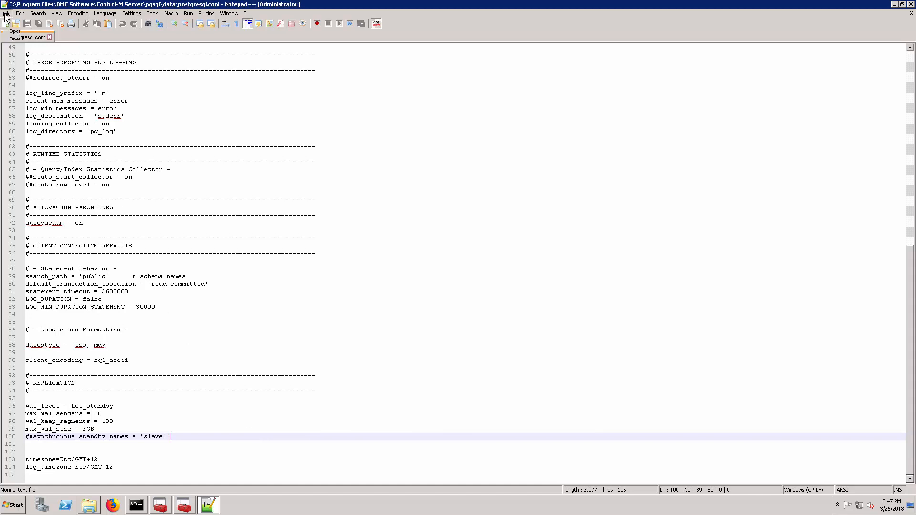
- Save a copy of the configuration under the name postgresql.bak using Save As
left_click(5, 14)
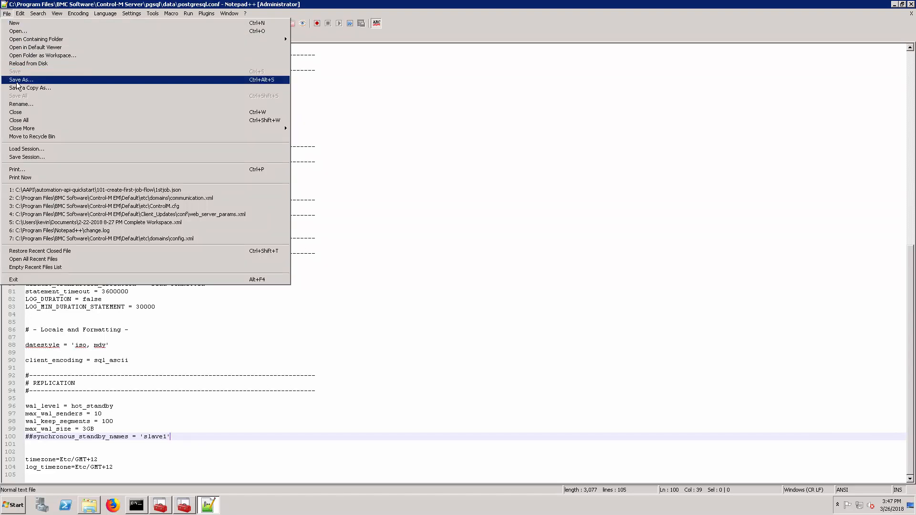
left_click(25, 80)
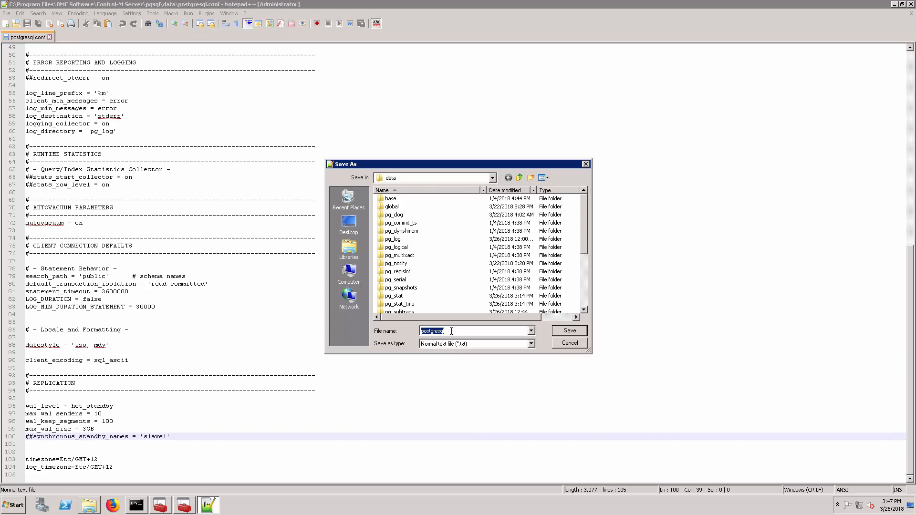
left_click(450, 331)
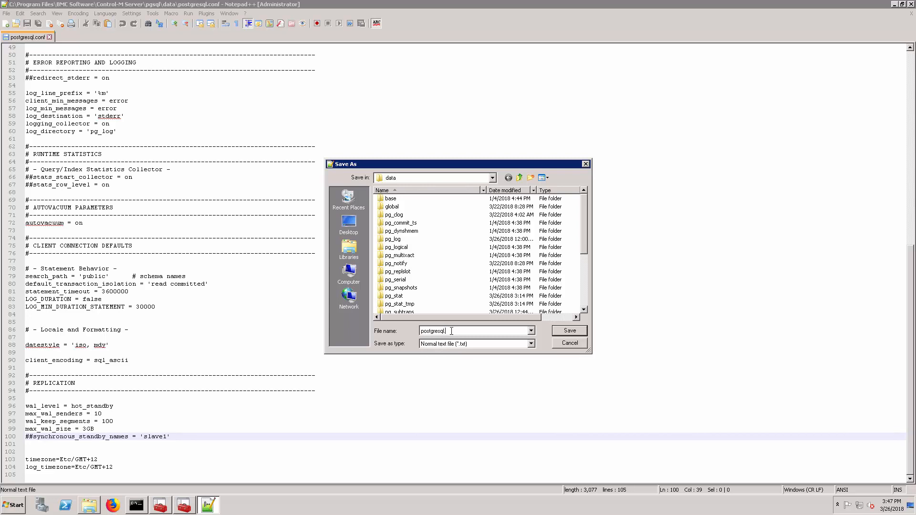
type(".bak")
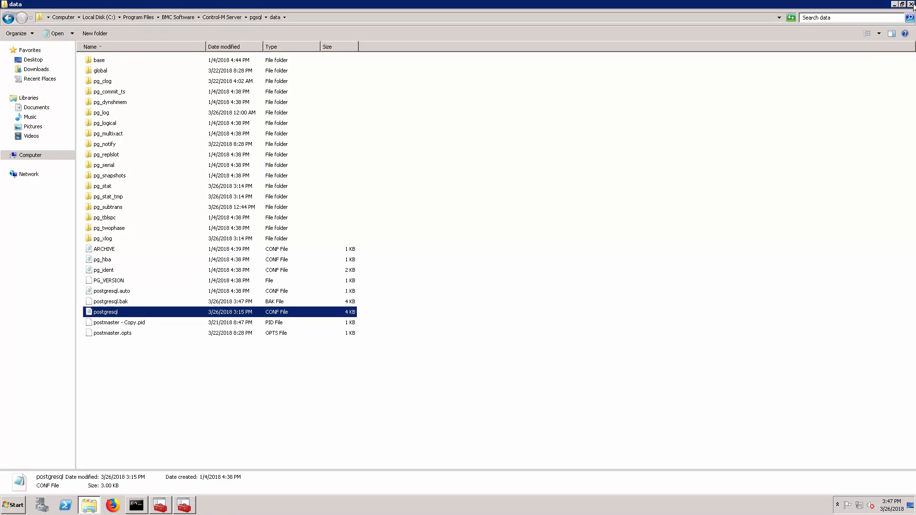
- Reopen postgresql.conf, quote 'Etc/GMT+12' on the timezone and log_timezone lines, and save
right_click(105, 311)
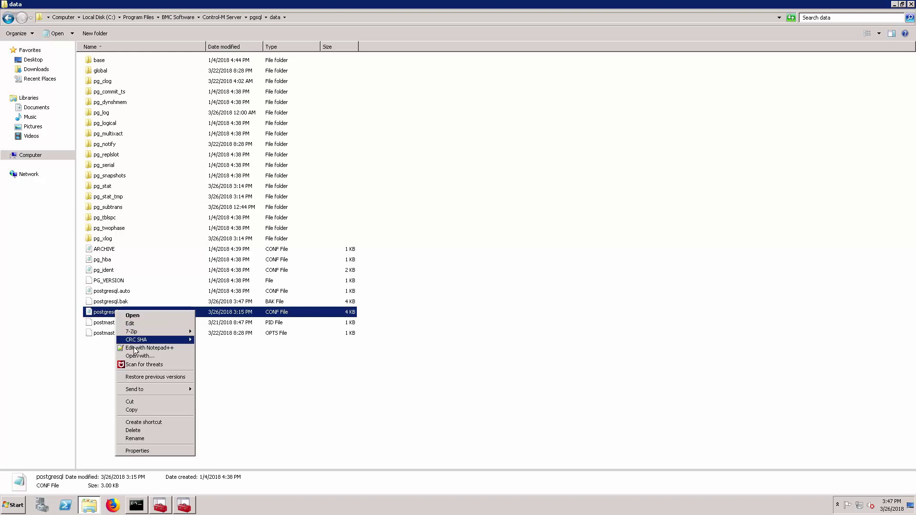
left_click(148, 348)
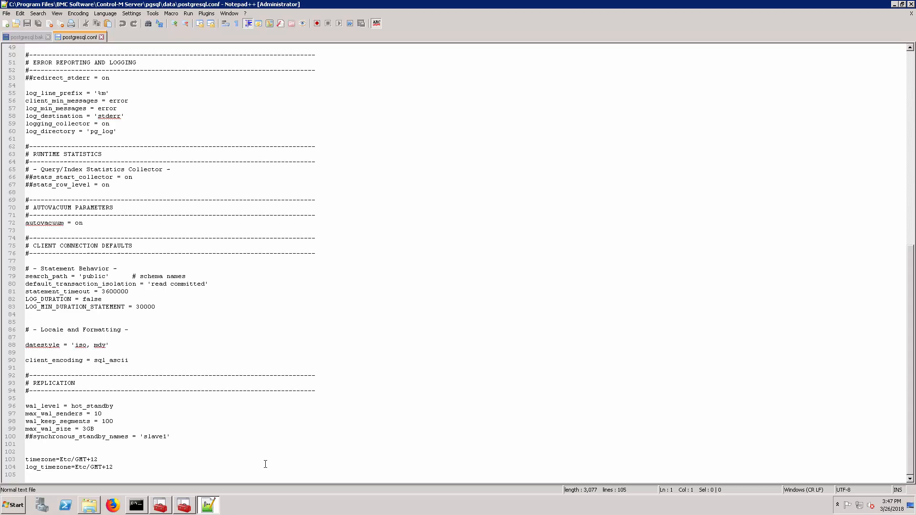
left_click(59, 460)
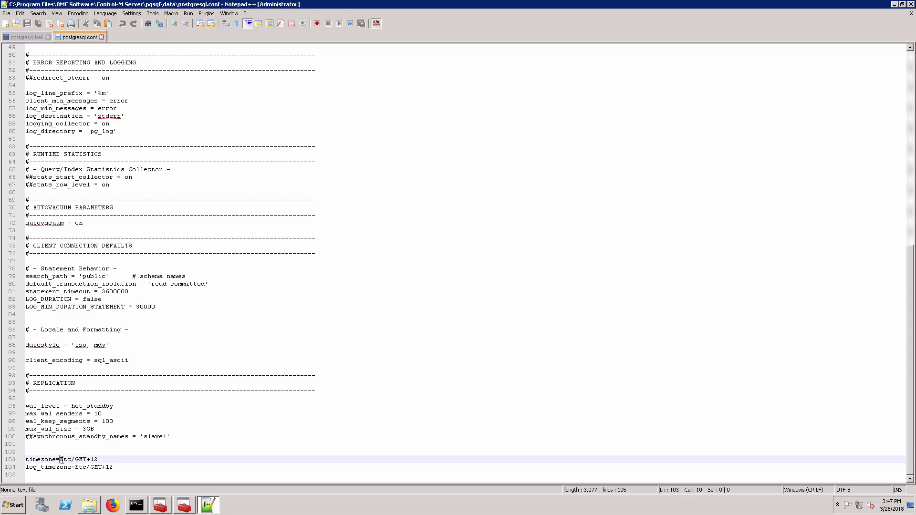
type("'")
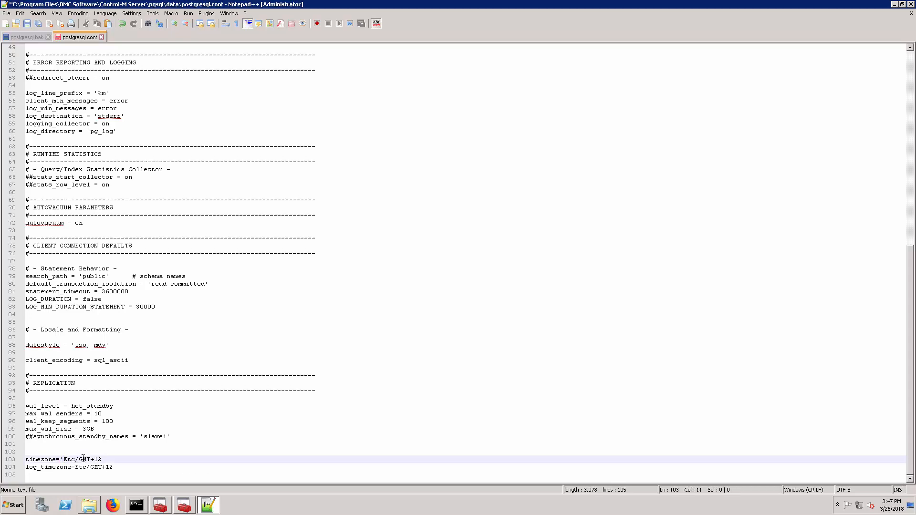
left_click(102, 459)
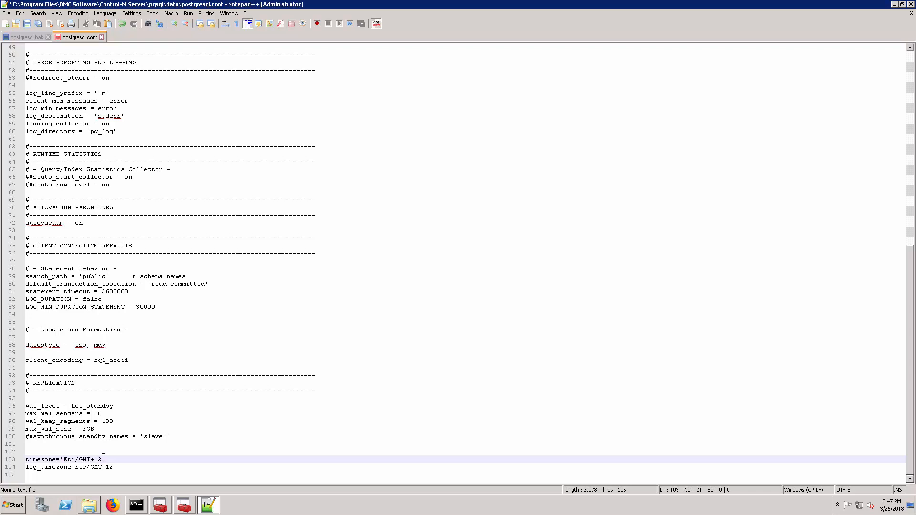
type("'")
left_click(70, 467)
type("'")
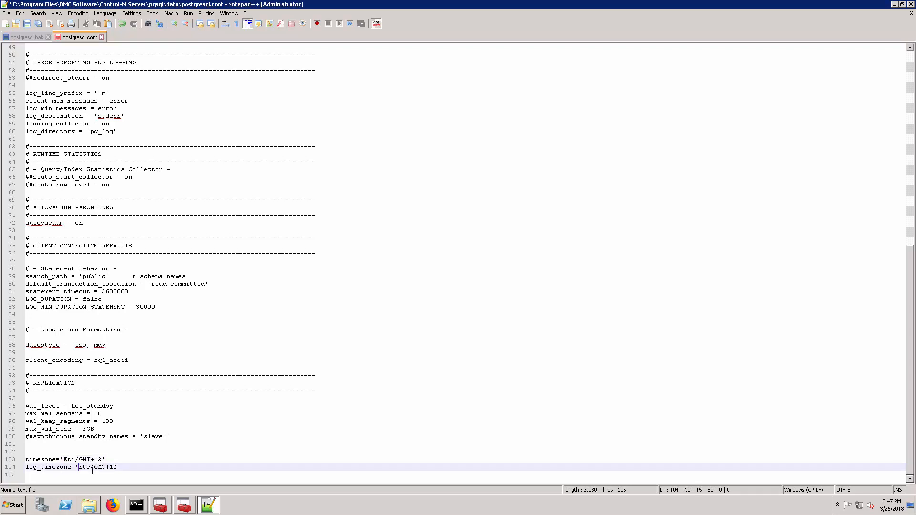
left_click(119, 467)
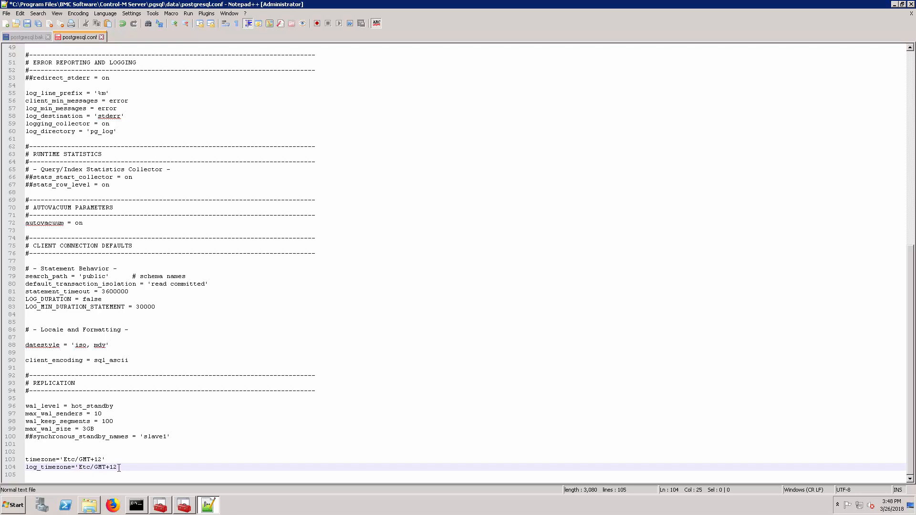
left_click(7, 17)
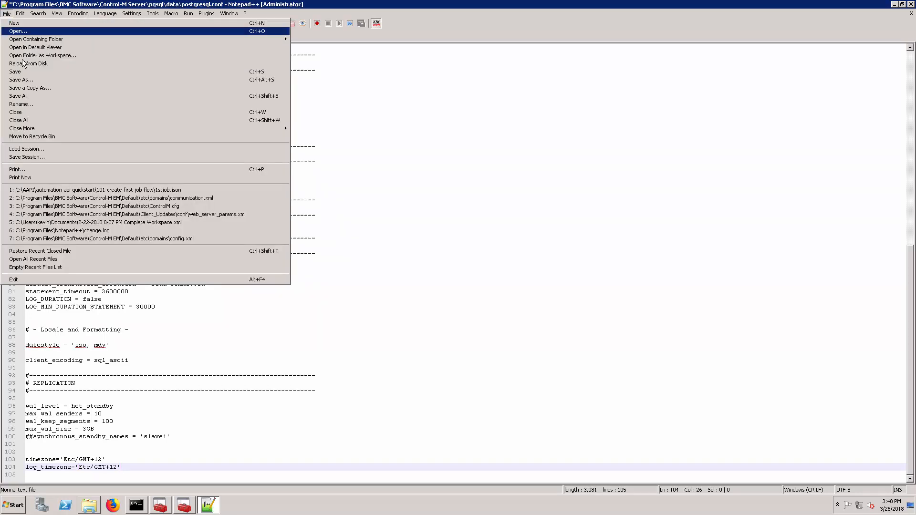
left_click(15, 71)
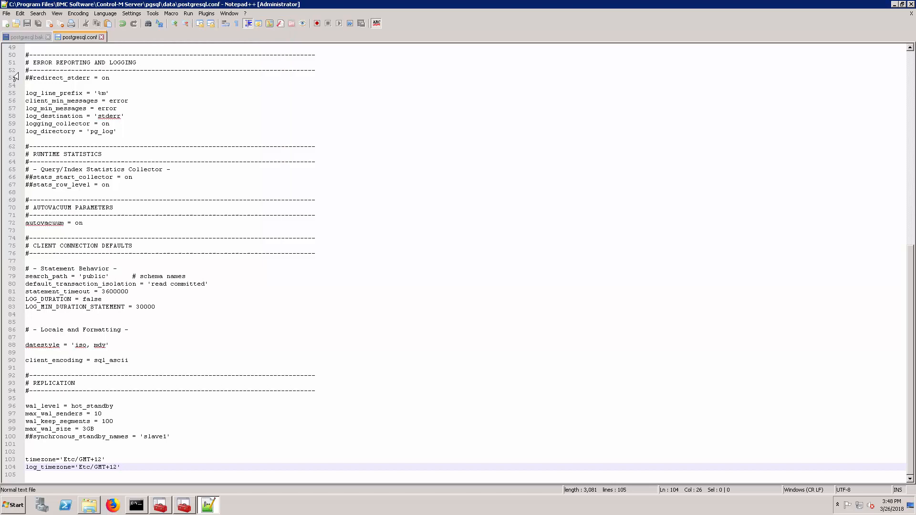
left_click(27, 36)
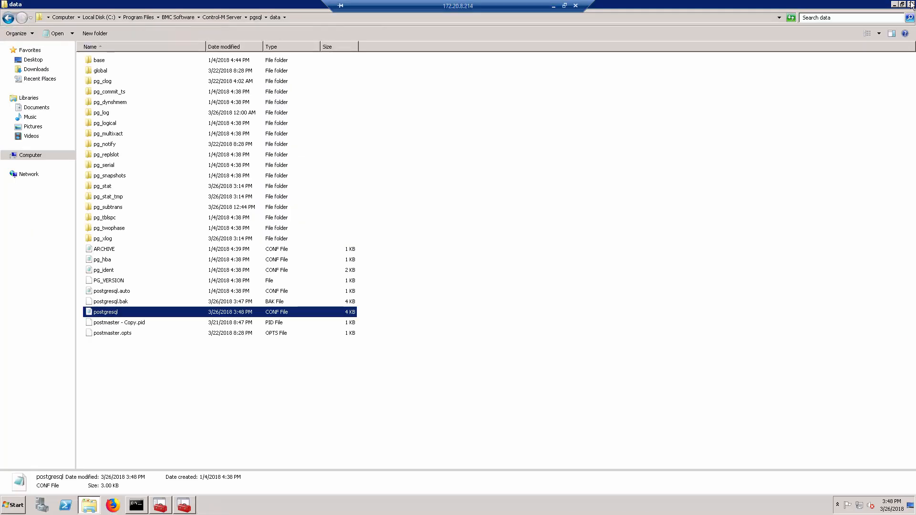
mouse_move(509, 278)
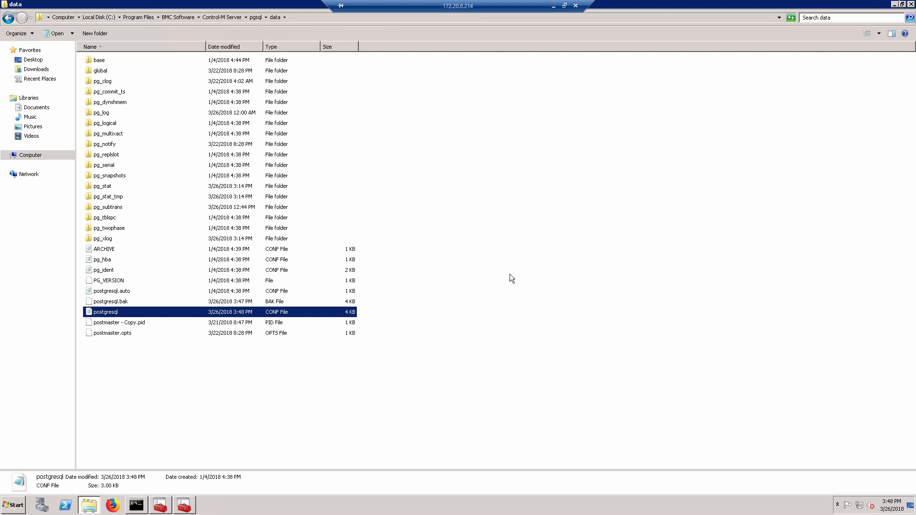
- Start the Control-M PostgreSQL for ControlM Server service successfully, then stop it
left_click(183, 505)
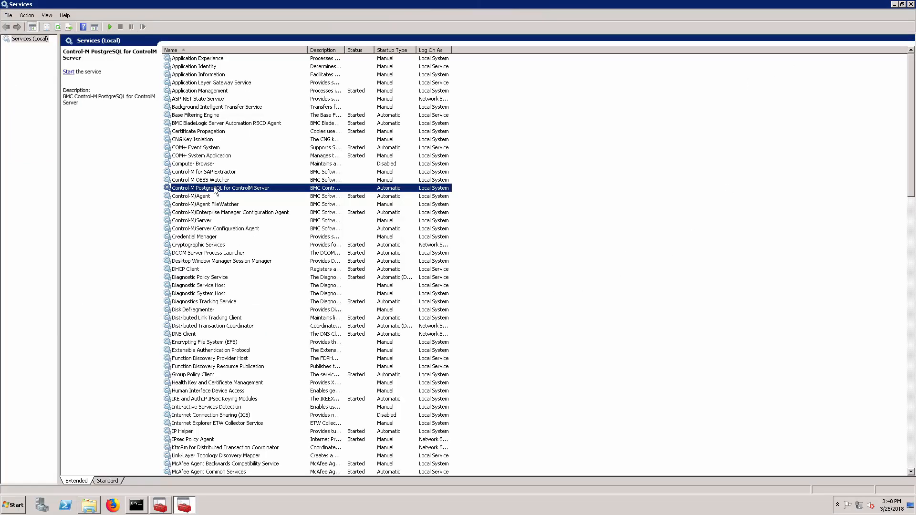
left_click(68, 72)
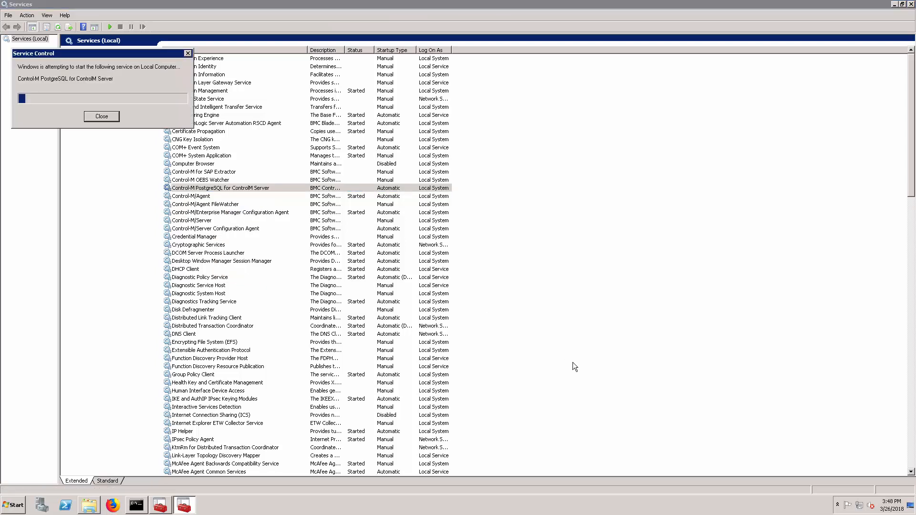
left_click(101, 116)
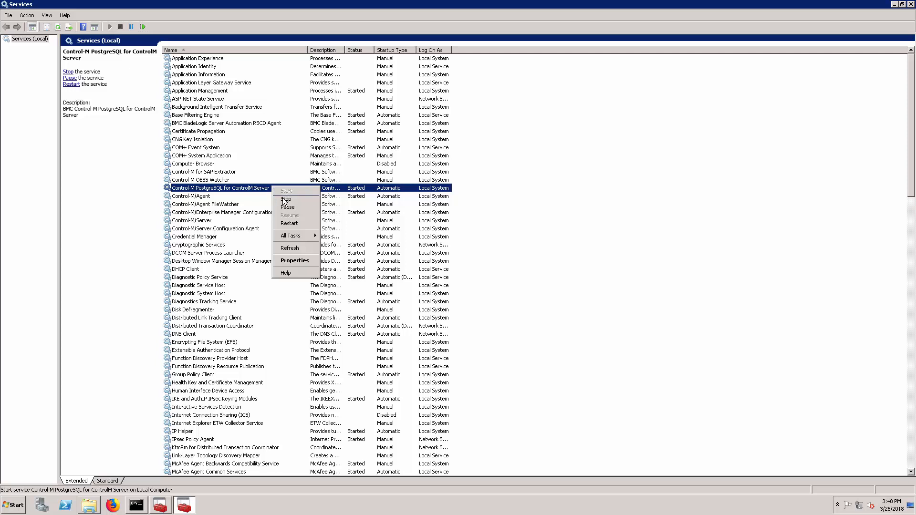
left_click(285, 199)
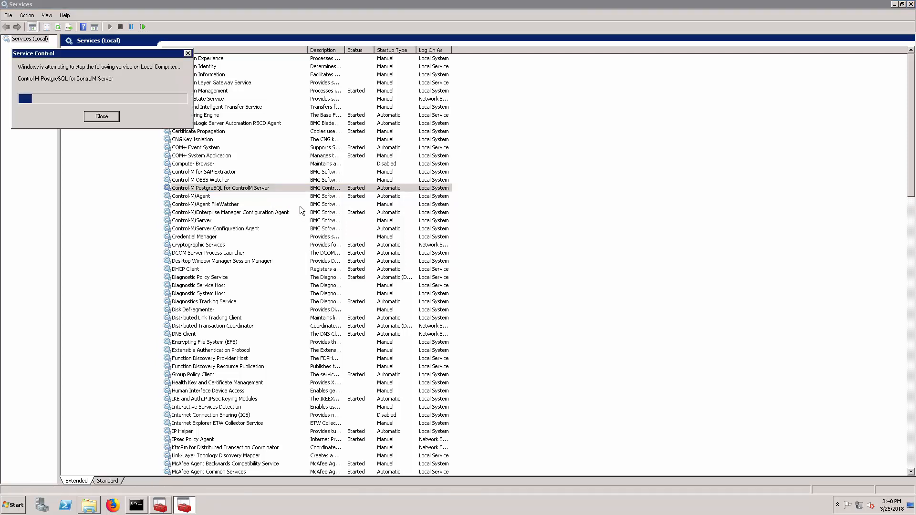
left_click(101, 116)
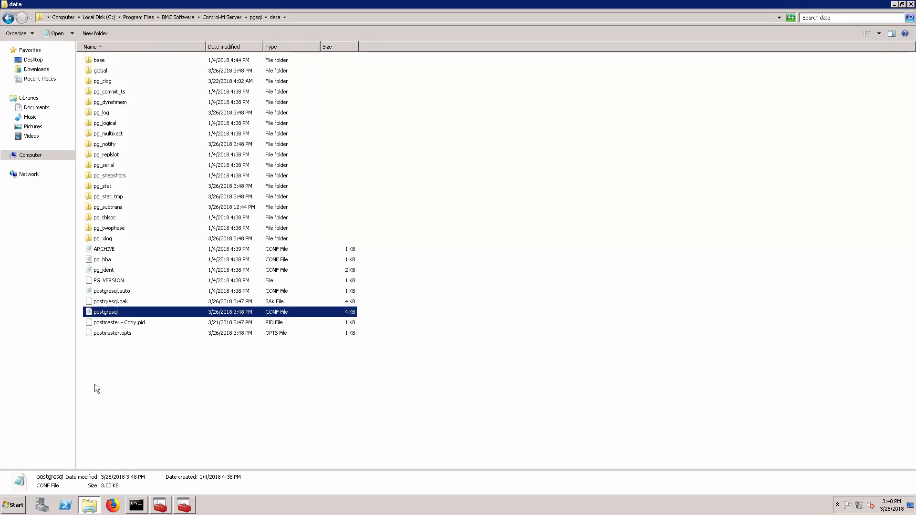
- Add # before the timezone and log_timezone lines in postgresql.conf, save, and close Notepad++
right_click(105, 311)
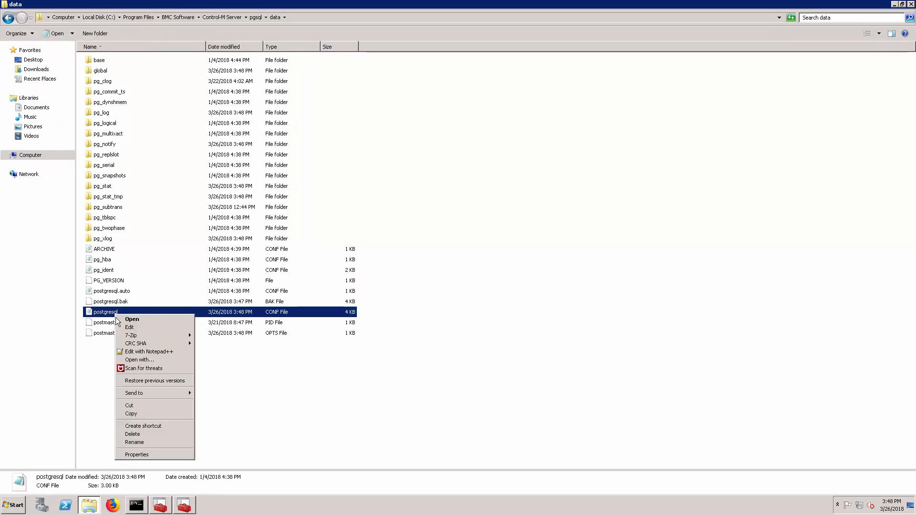
left_click(149, 352)
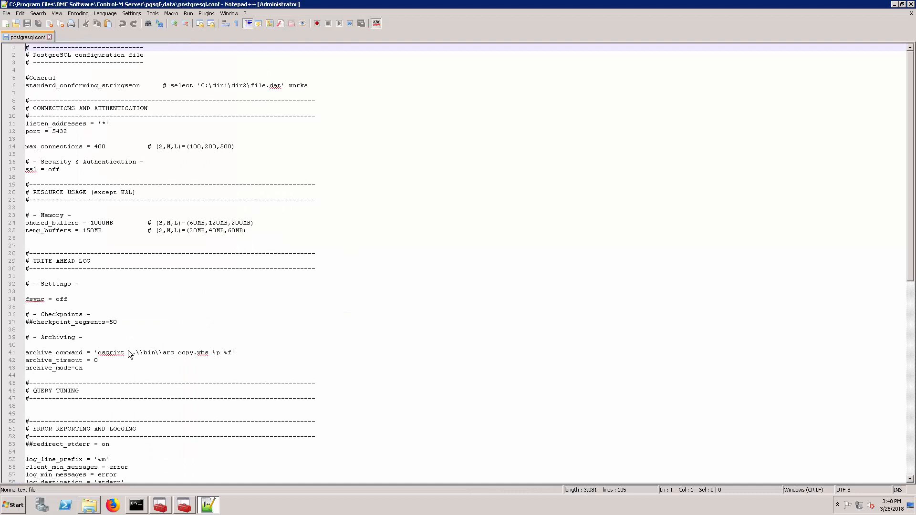
mouse_move(908, 310)
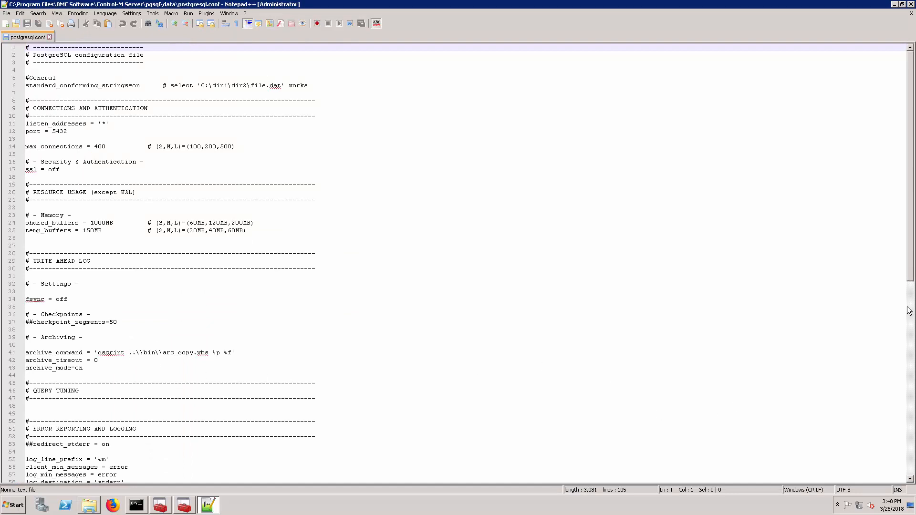
scroll("down", 3)
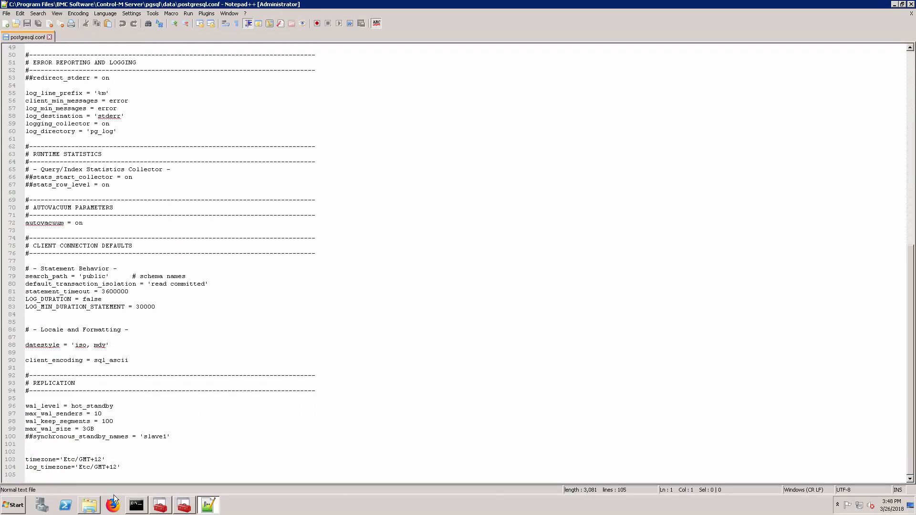
left_click(62, 459)
type("#")
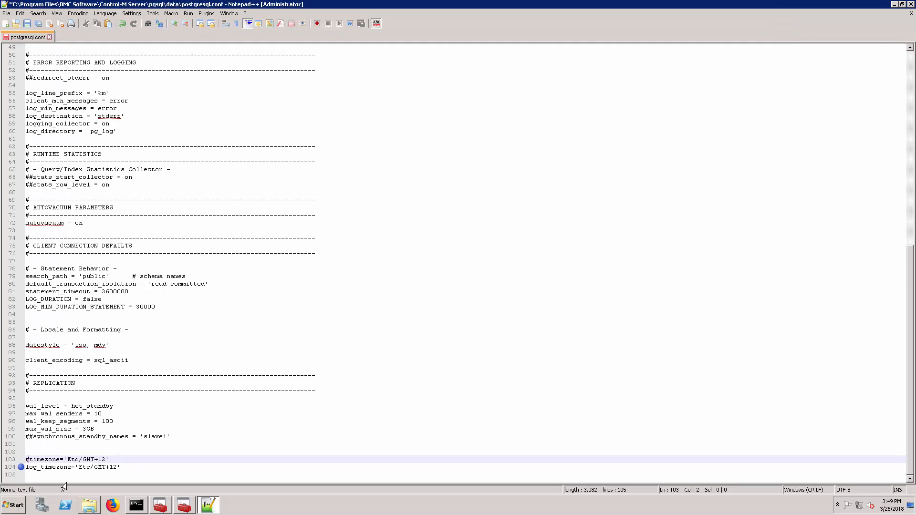
left_click(26, 467)
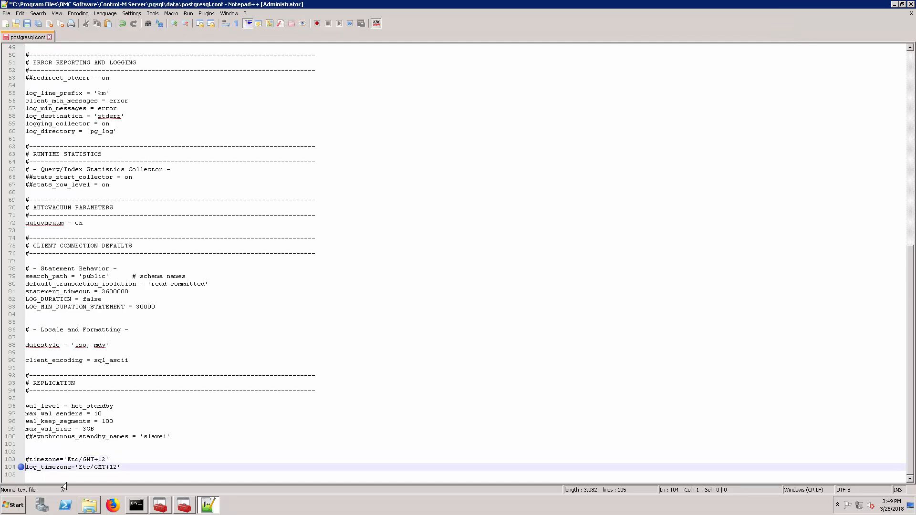
type("#")
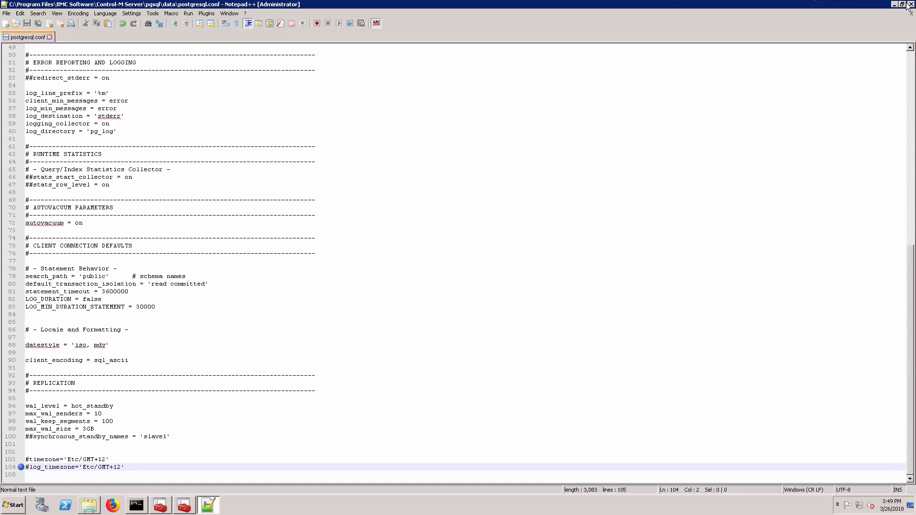
left_click(86, 505)
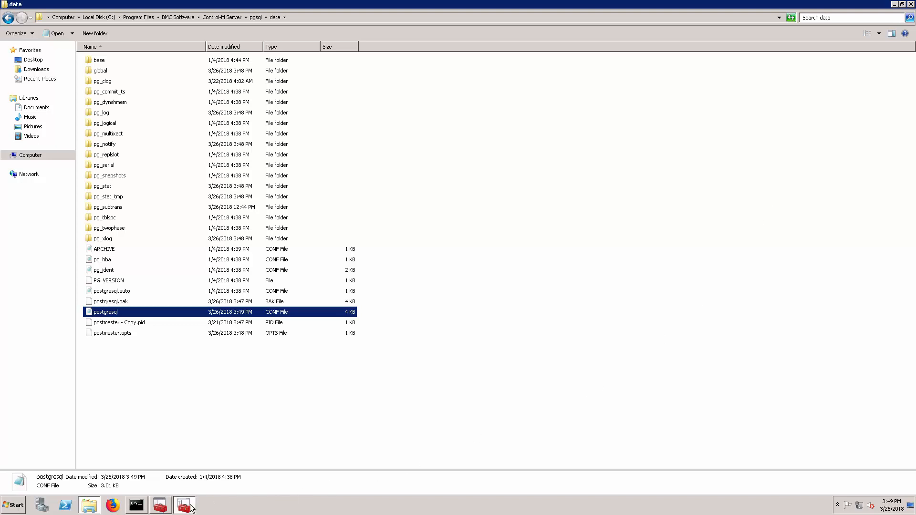
- Start the Control-M PostgreSQL for ControlM Server service with the timezone lines commented out
right_click(221, 187)
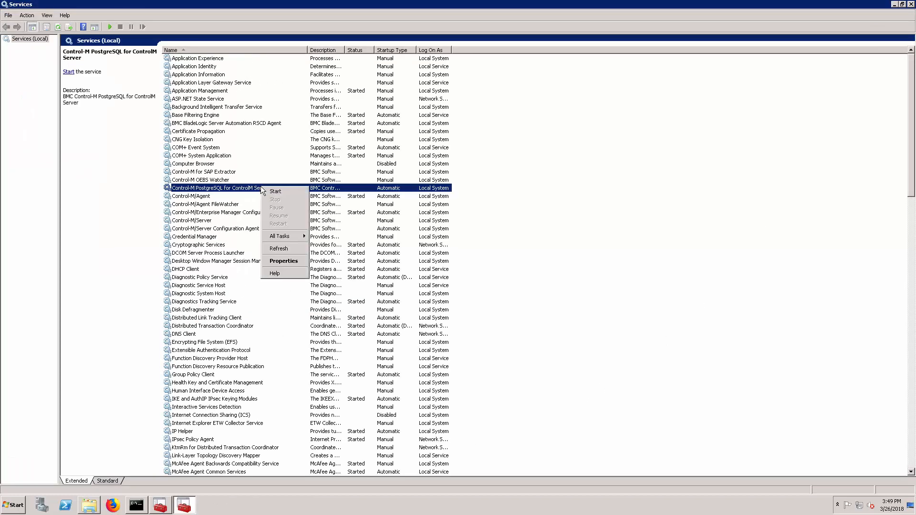
left_click(274, 191)
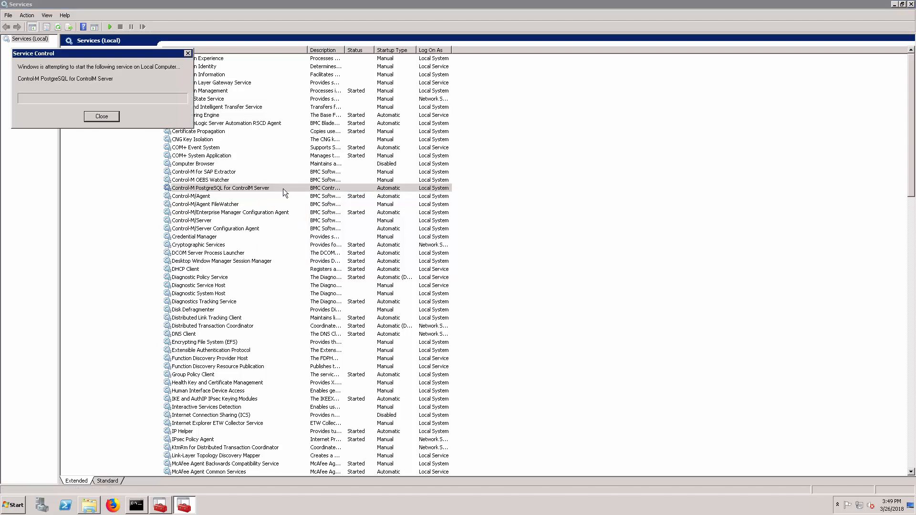
left_click(101, 116)
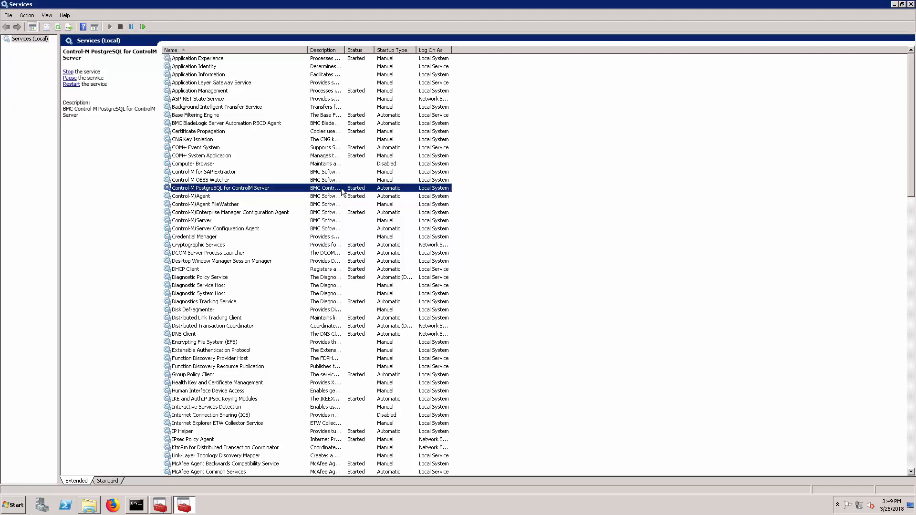
mouse_move(199, 223)
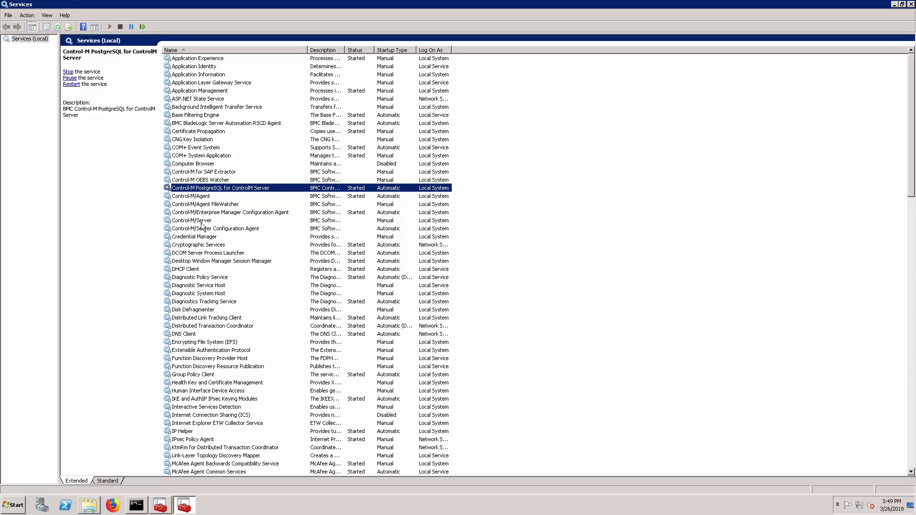
mouse_move(199, 231)
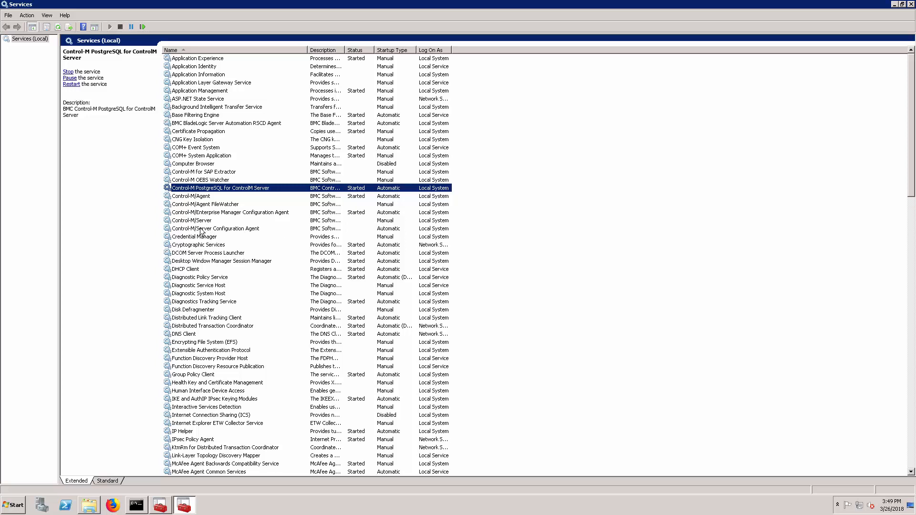
- Start the Control-M/Server Configuration Agent and confirm Control-M/Server shows Started
right_click(215, 228)
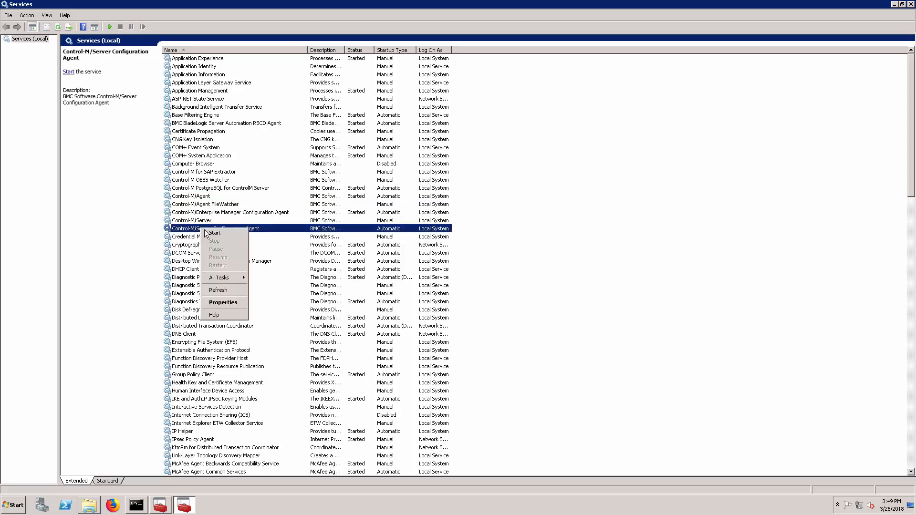
left_click(215, 232)
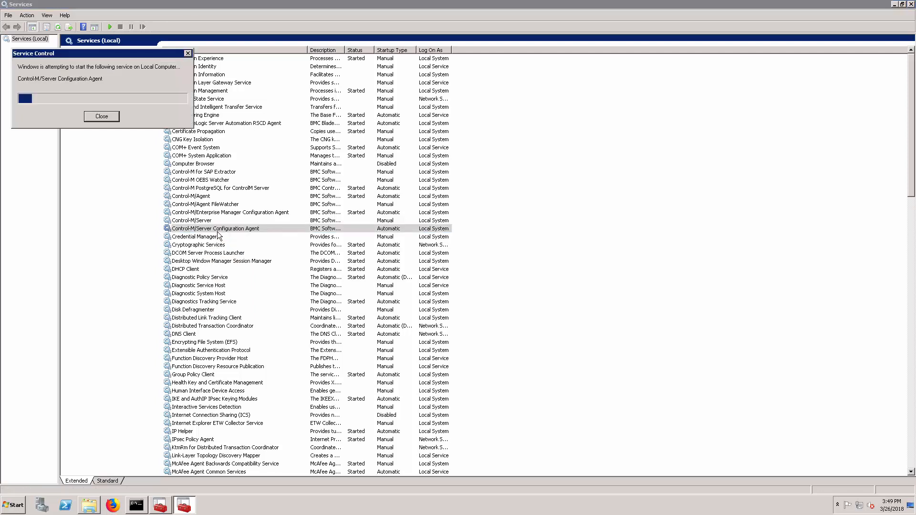
left_click(101, 116)
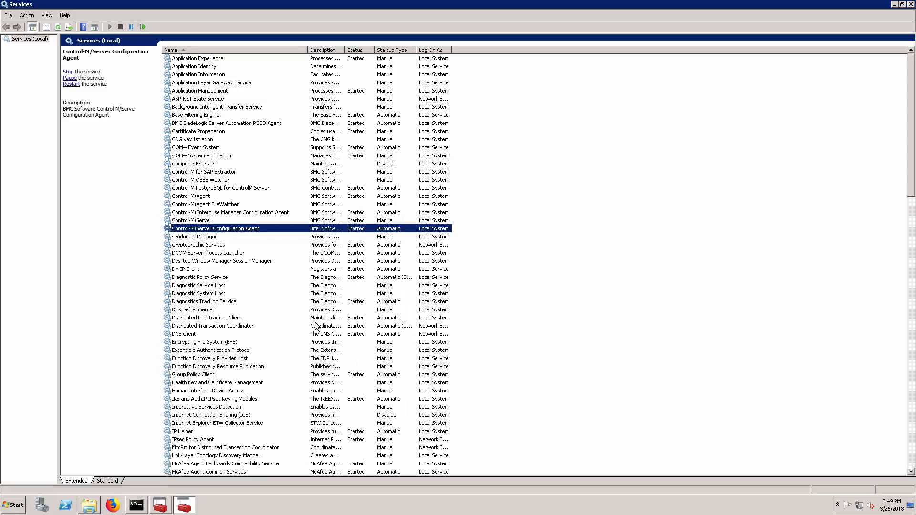
left_click(191, 220)
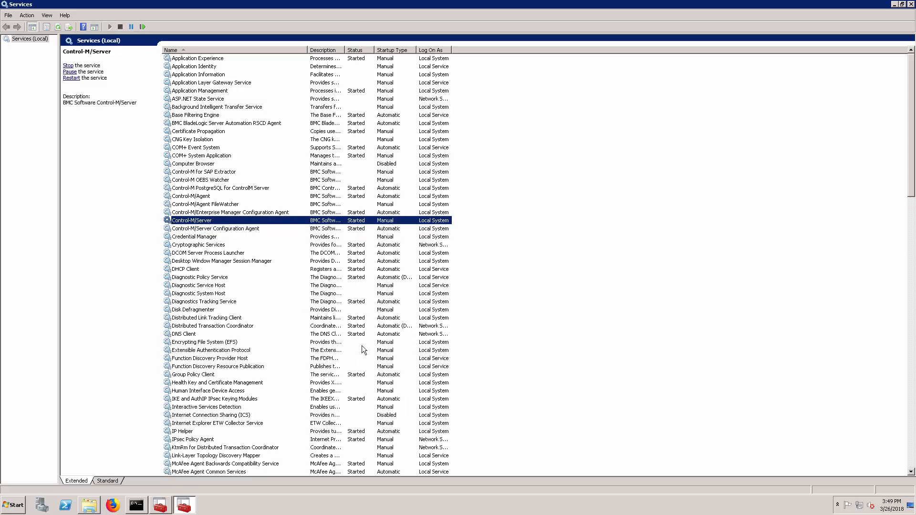